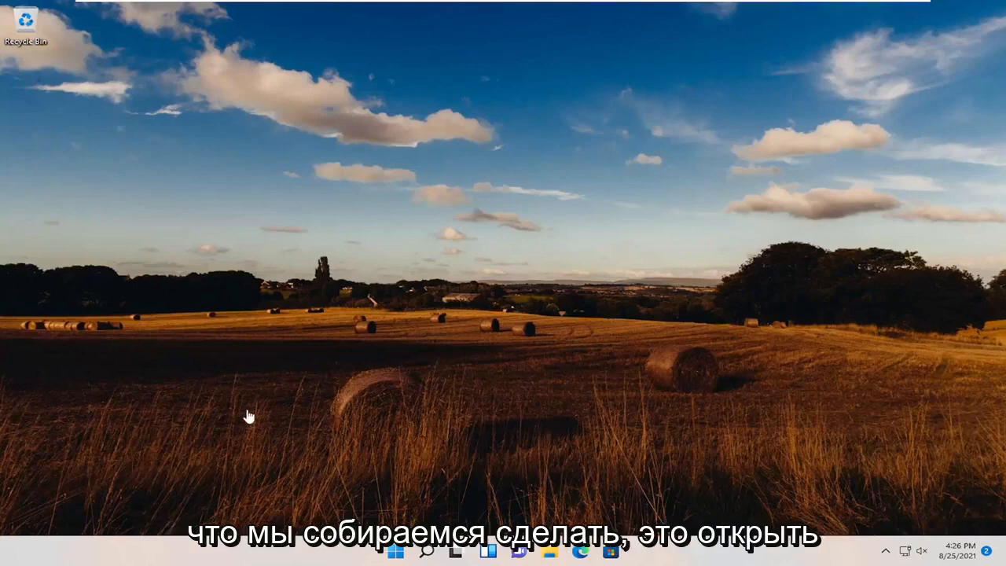
# Step: Run the Windows Update troubleshooter from Other troubleshooters and close it after no problem is found
pyautogui.click(424, 550)
pyautogui.write('troubleshoot')
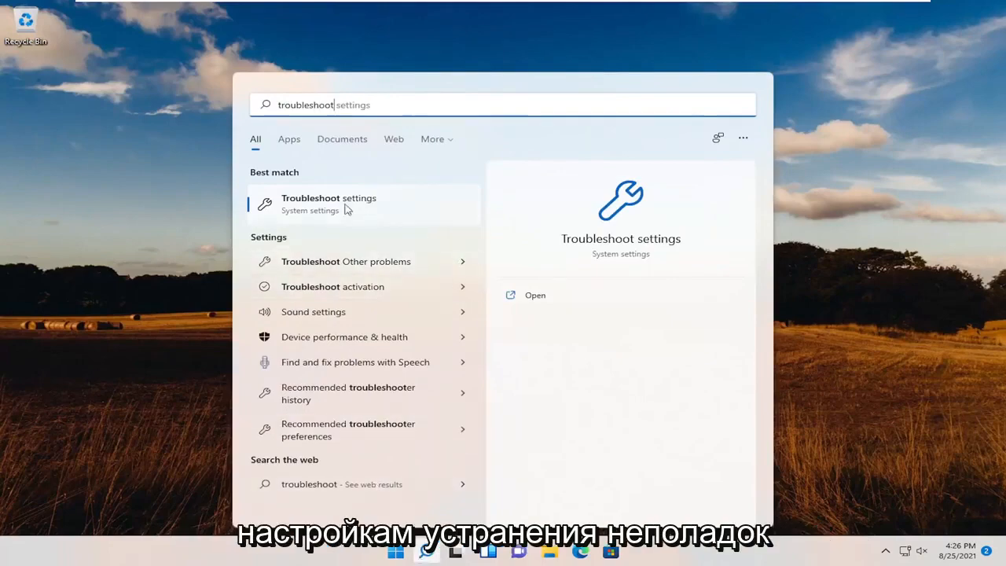
pyautogui.click(329, 198)
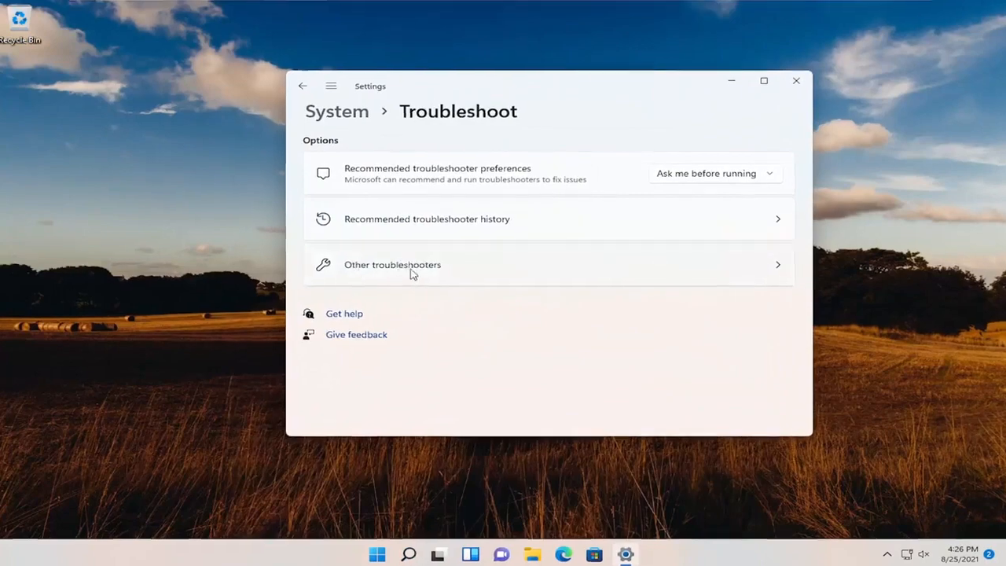
pyautogui.click(393, 264)
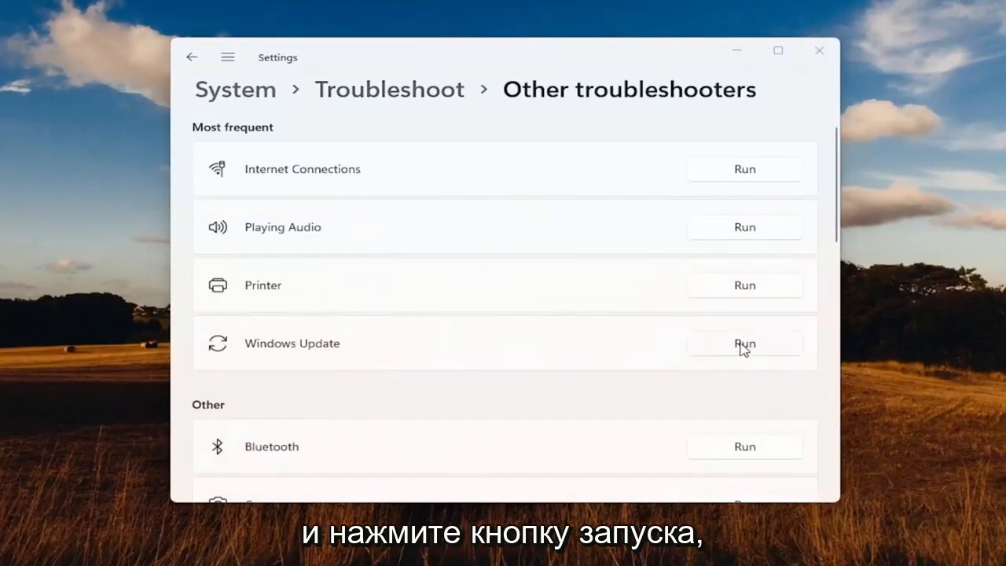
pyautogui.click(743, 343)
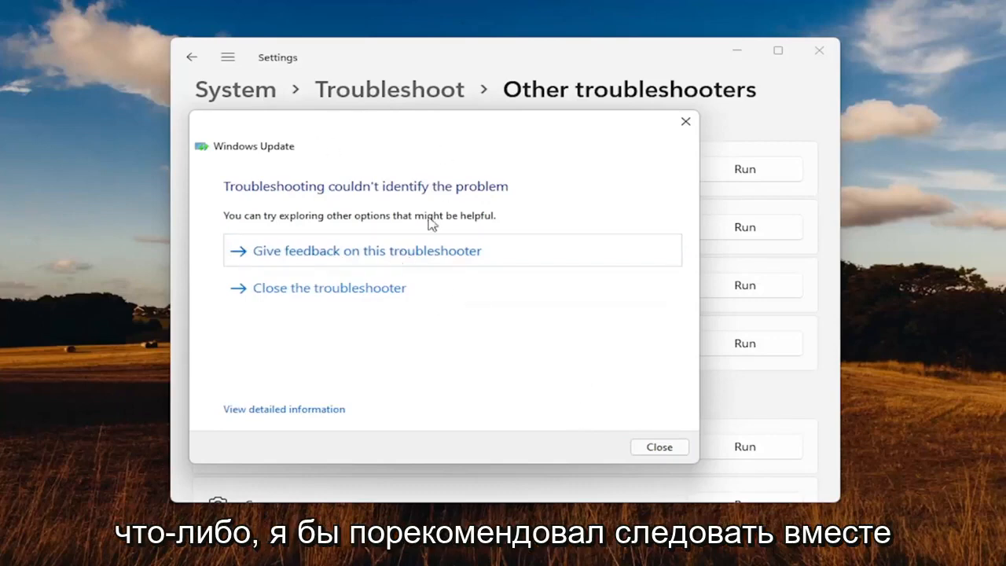
pyautogui.click(658, 446)
pyautogui.write('file explorer')
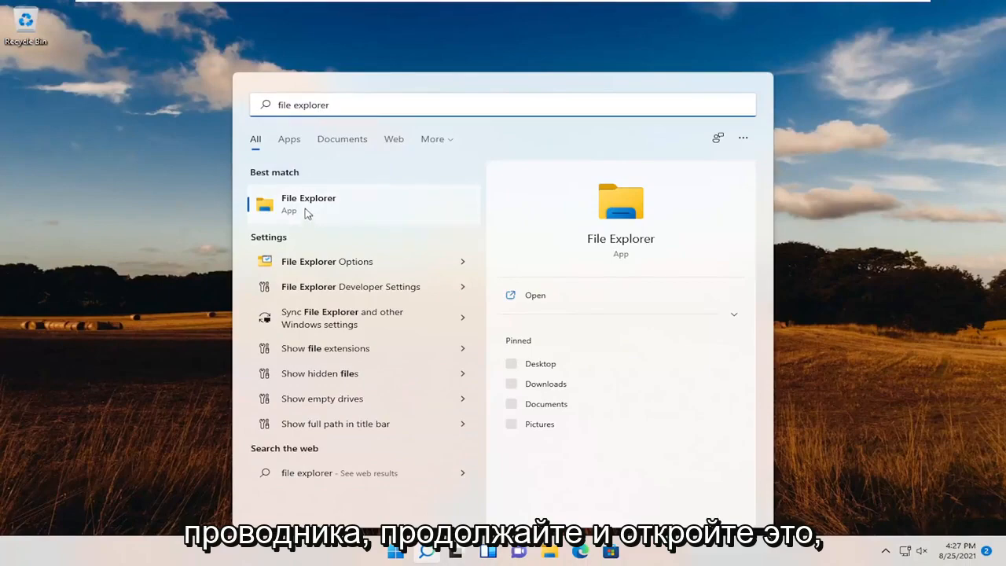
# Step: Navigate from This PC through Local Disk (C:) and Windows into the SoftwareDistribution folder
pyautogui.click(308, 204)
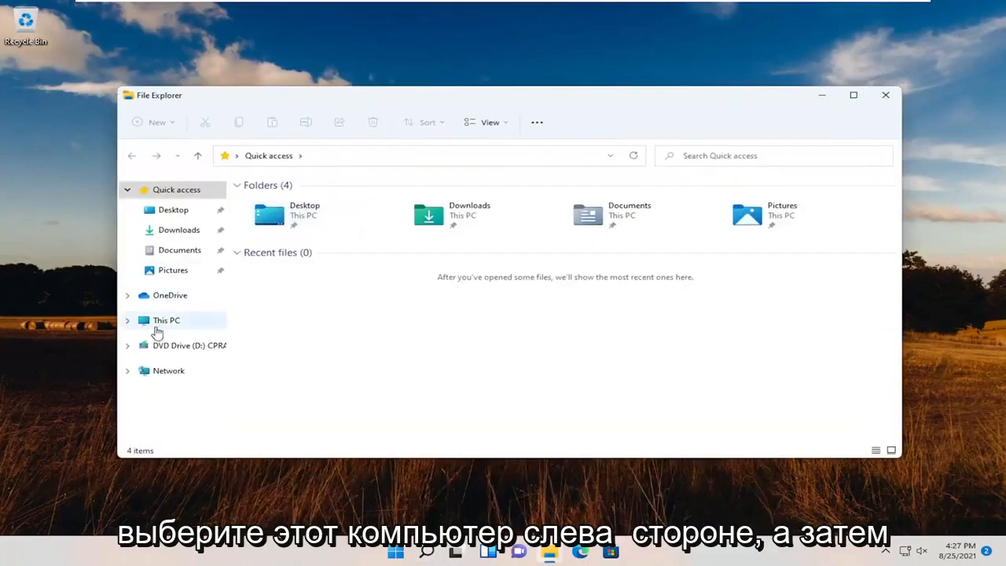
pyautogui.click(166, 321)
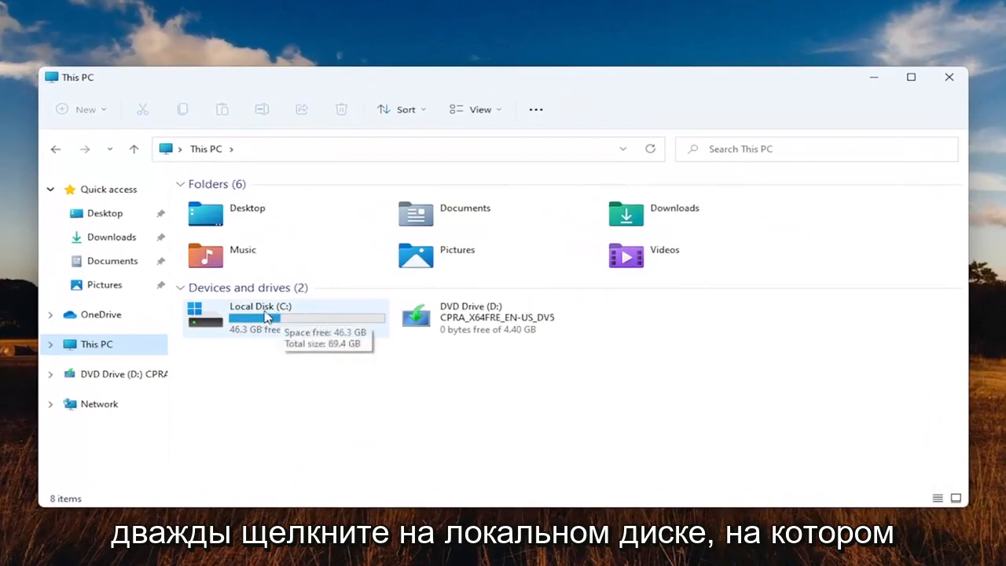
pyautogui.doubleClick(260, 315)
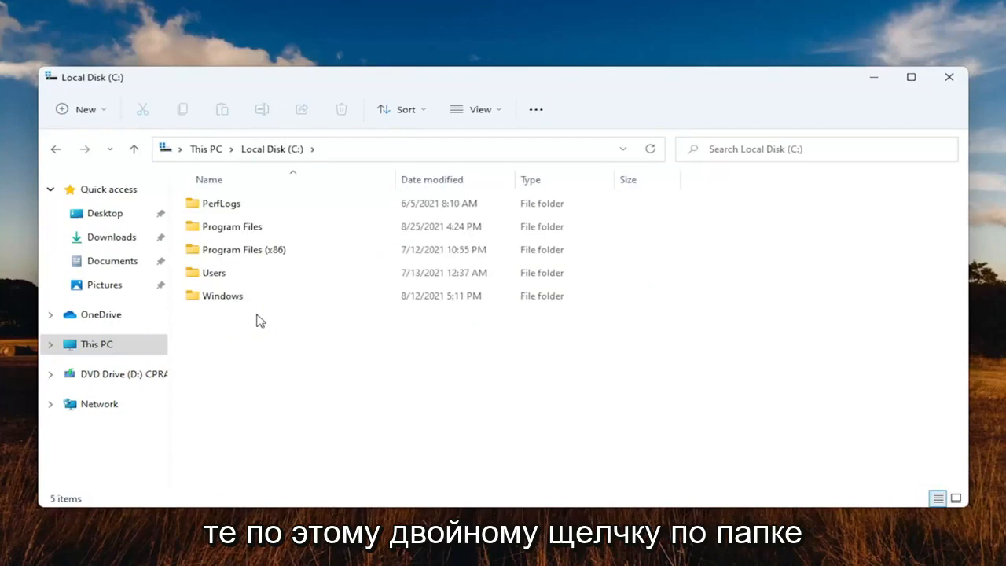
pyautogui.doubleClick(223, 295)
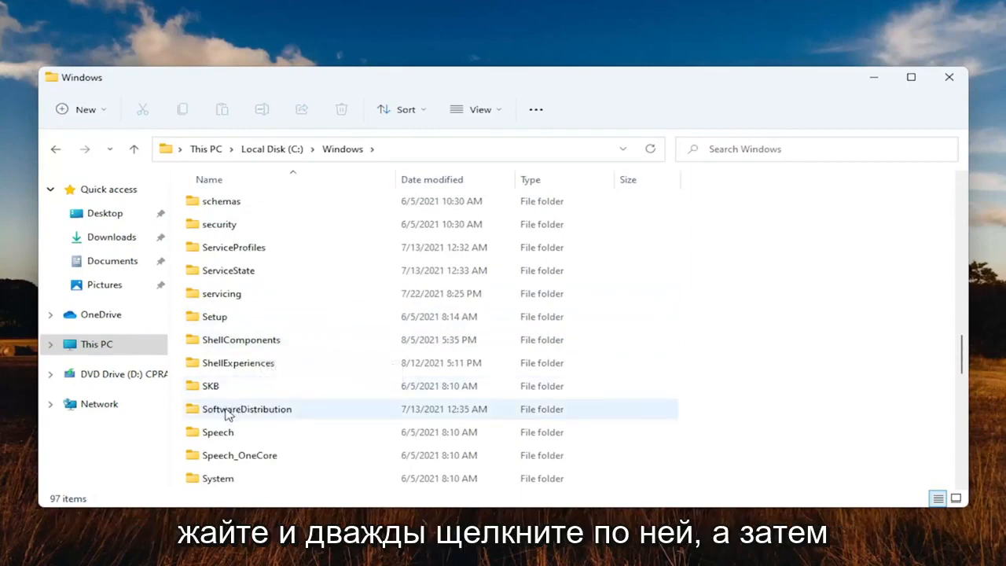
pyautogui.doubleClick(247, 409)
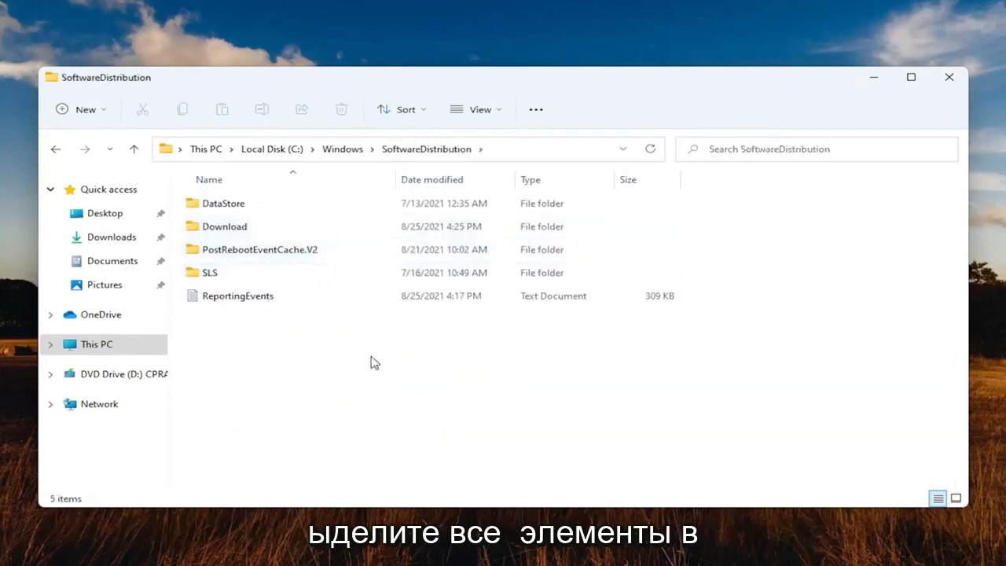
# Step: Select all SoftwareDistribution items and delete them, skipping every file still in use
pyautogui.press('ctrl+a')
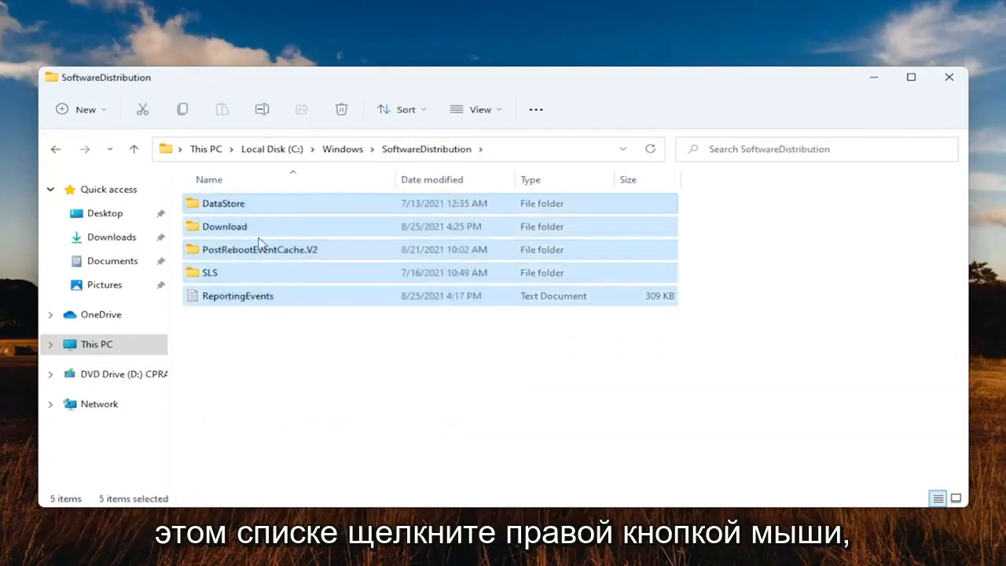
pyautogui.rightClick(259, 248)
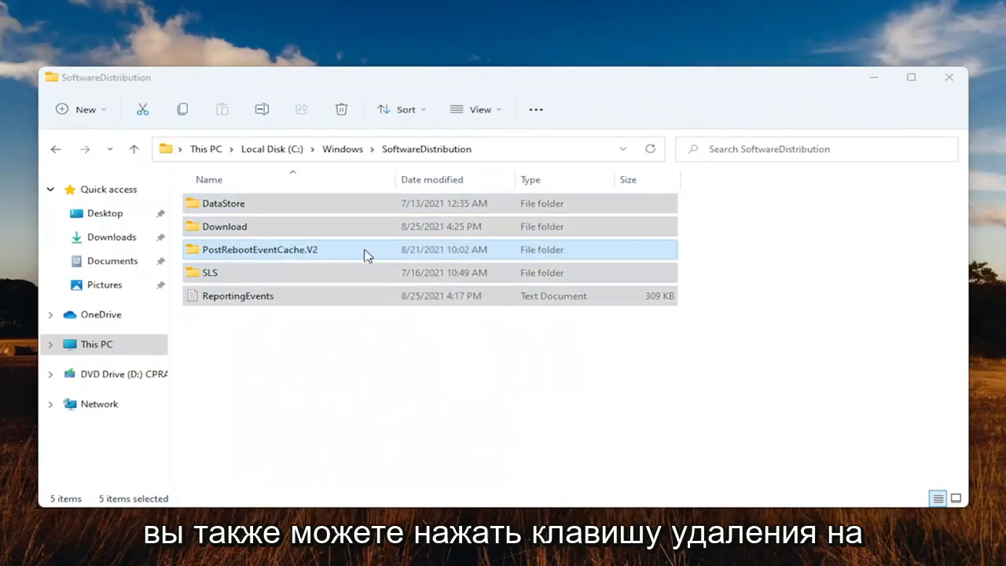
pyautogui.press('Delete')
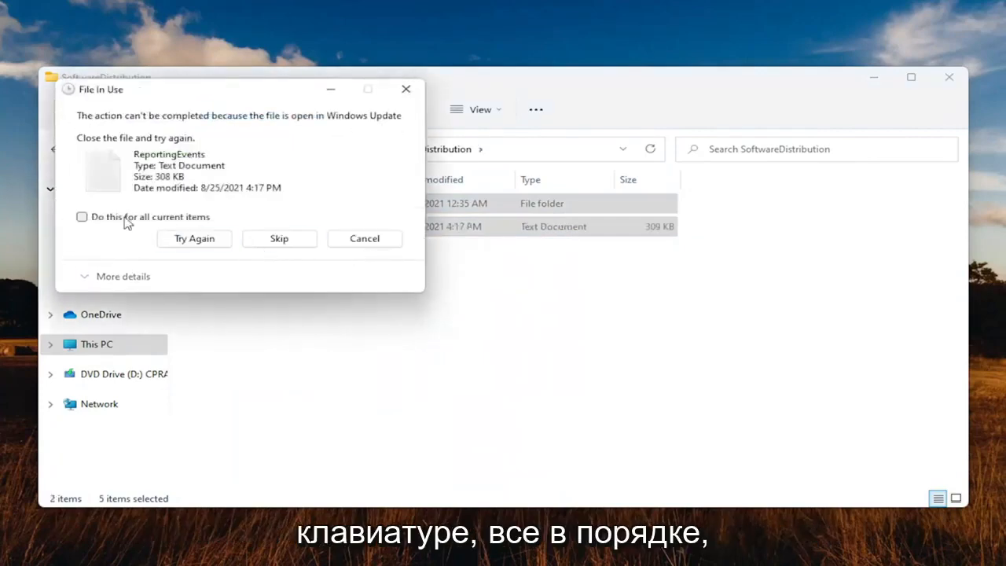
pyautogui.click(82, 217)
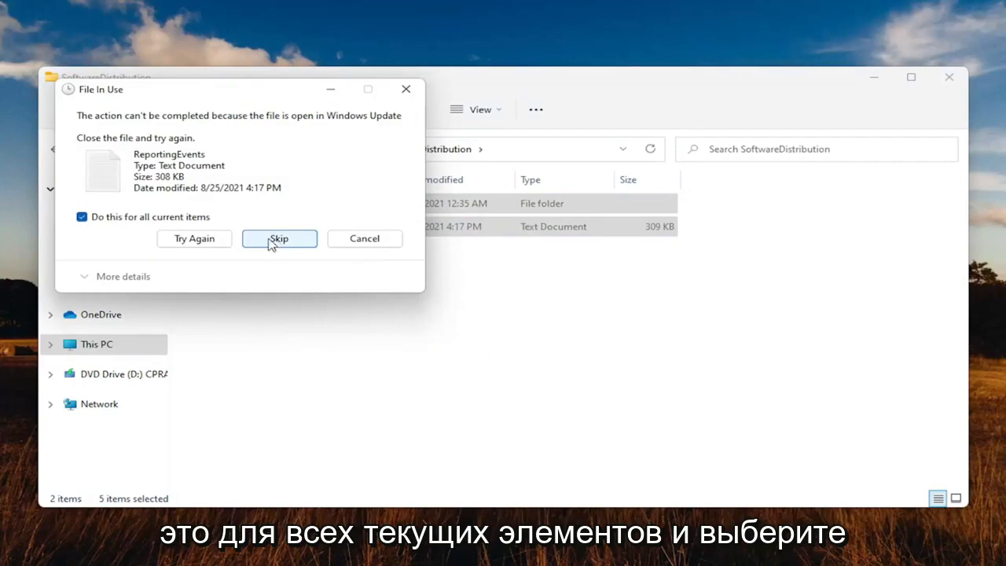
pyautogui.click(279, 238)
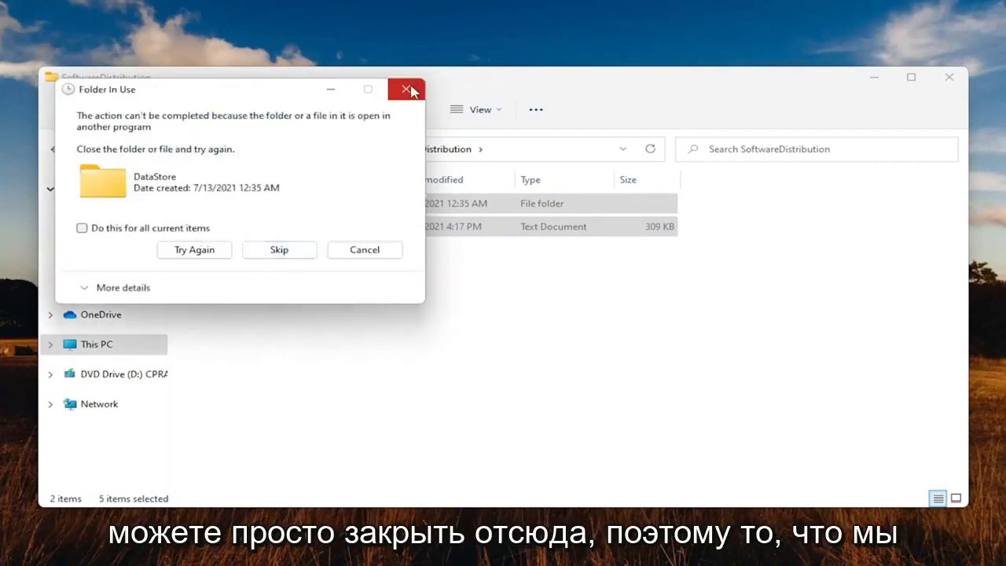
pyautogui.click(406, 88)
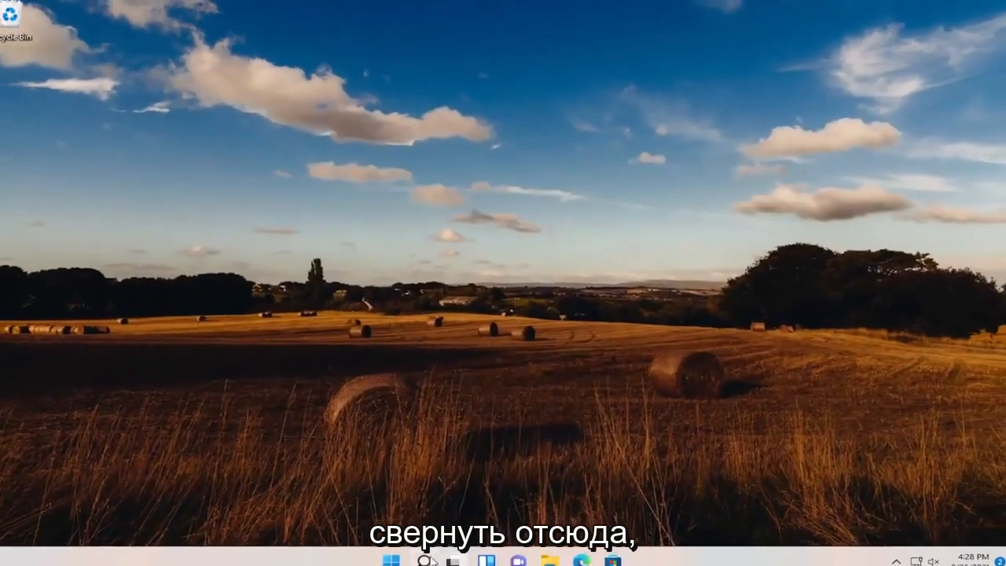
# Step: In Services, stop Background Intelligent Transfer Service and Windows Update, then minimise the window
pyautogui.write('services')
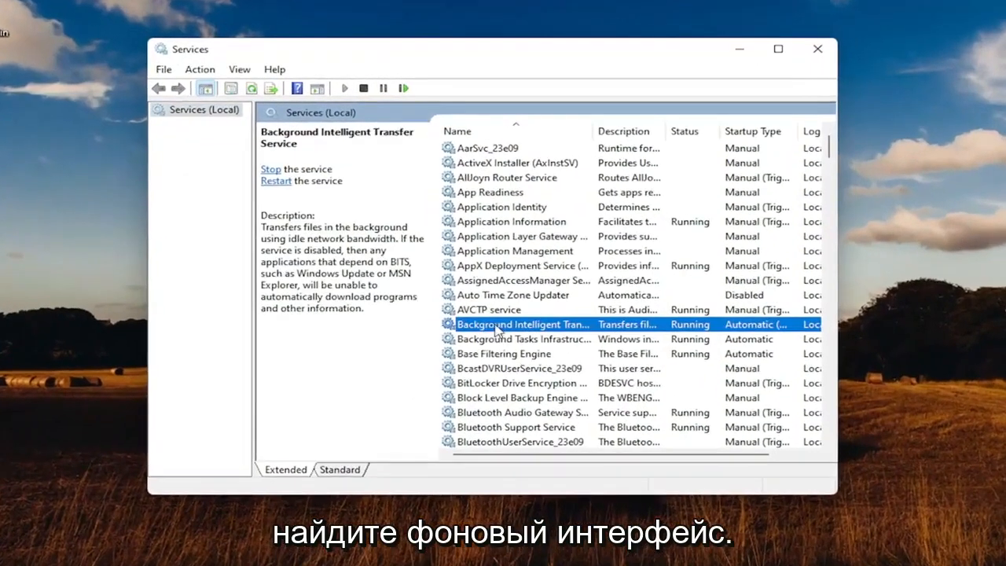
pyautogui.doubleClick(522, 323)
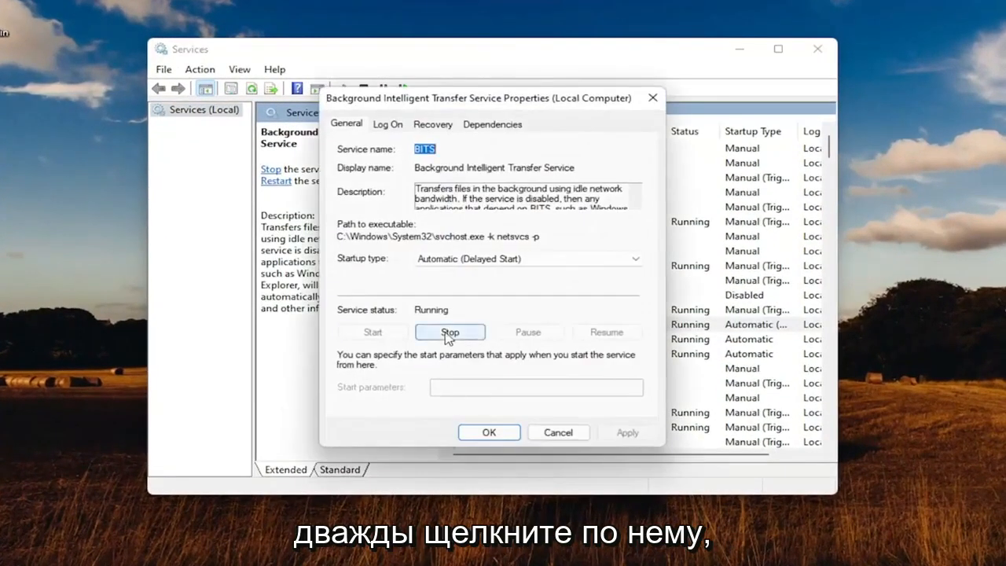
pyautogui.click(449, 330)
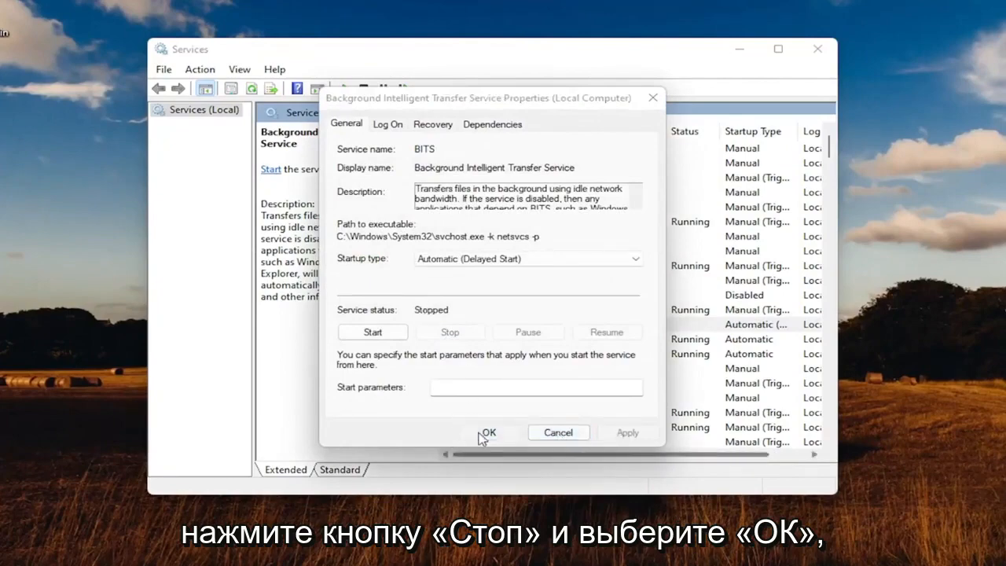
pyautogui.click(488, 434)
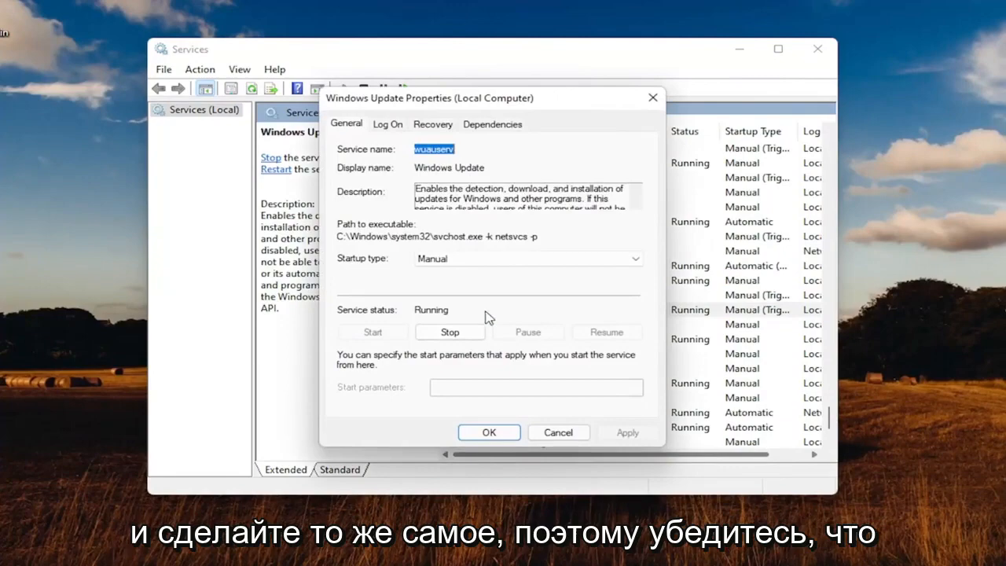
pyautogui.click(449, 330)
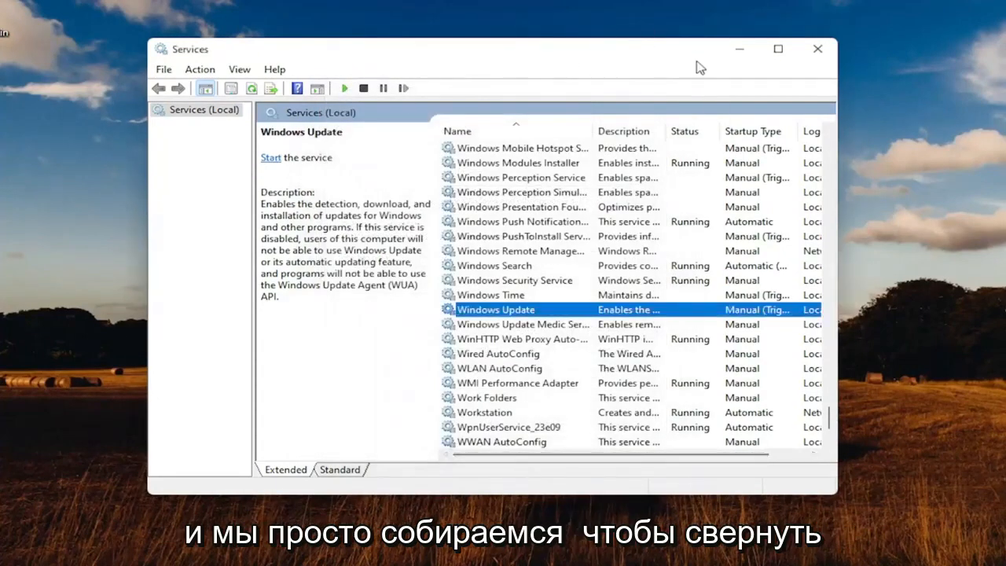
pyautogui.click(737, 49)
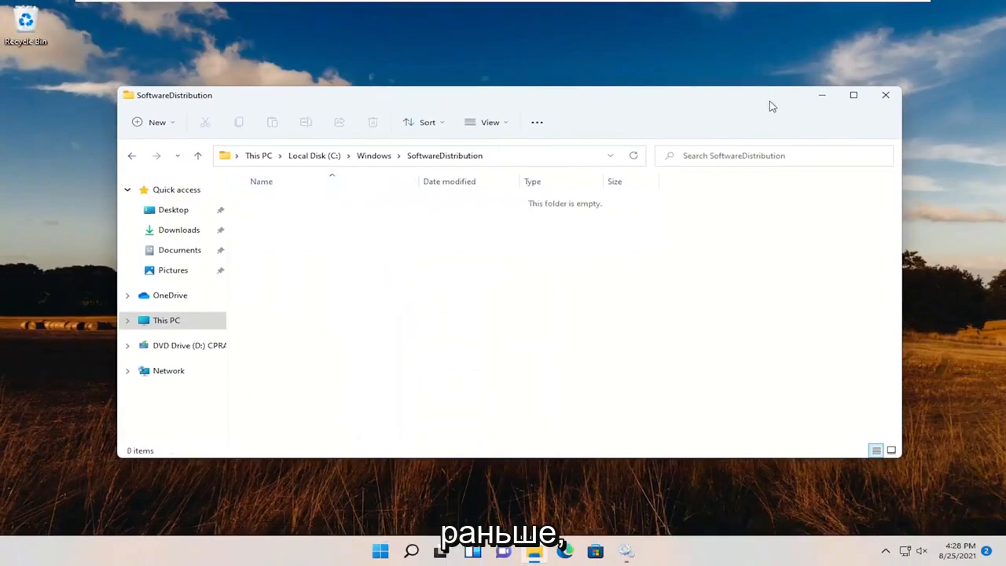
# Step: Minimise the now-empty SoftwareDistribution folder window
pyautogui.click(886, 94)
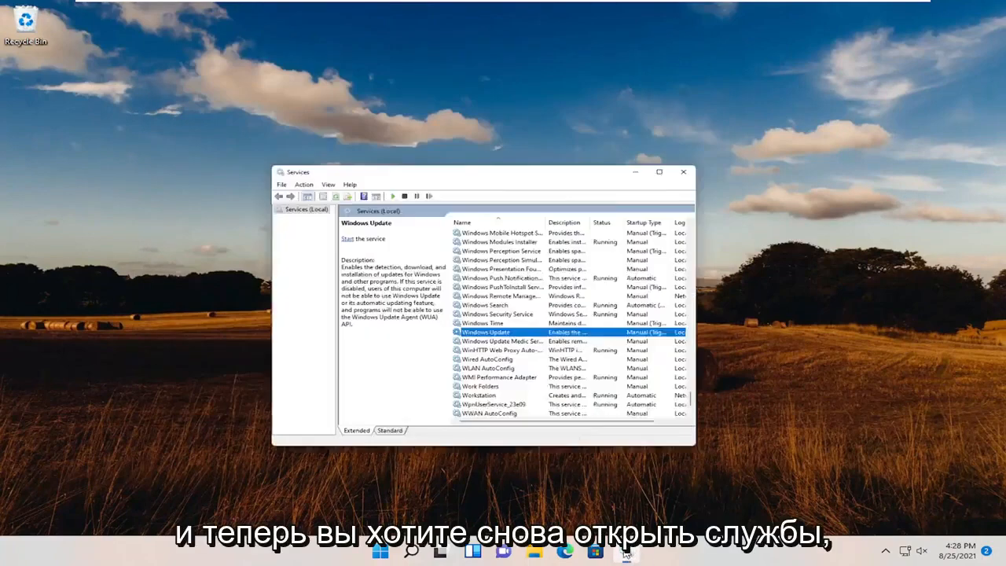
# Step: Start the Windows Update and Background Intelligent Transfer services from their properties
pyautogui.doubleClick(484, 332)
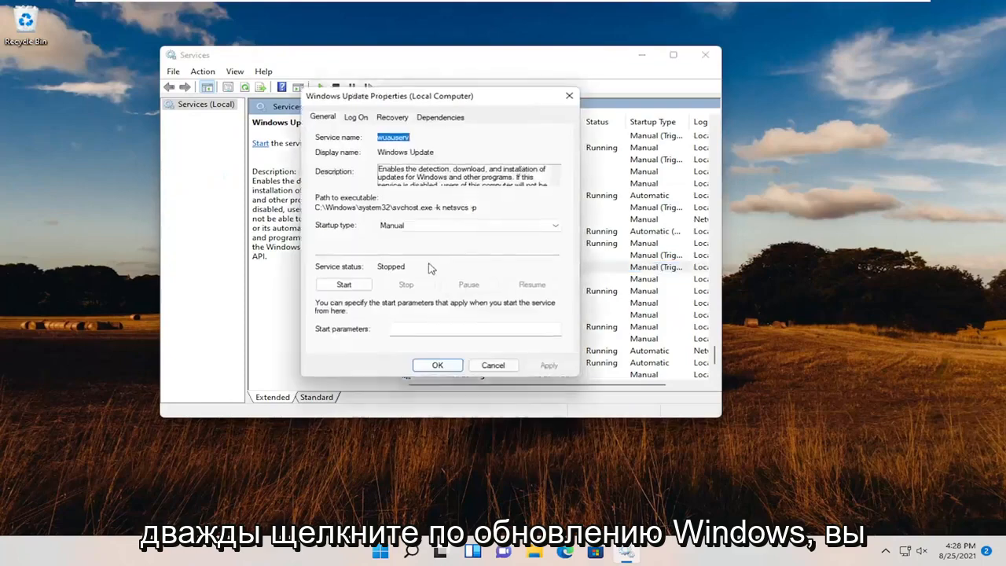
pyautogui.click(342, 284)
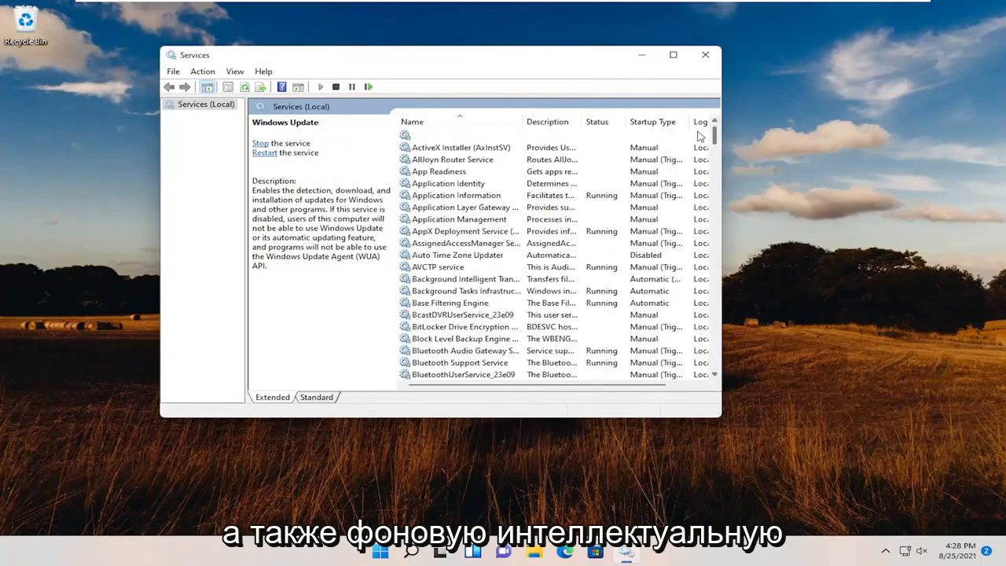
pyautogui.doubleClick(465, 280)
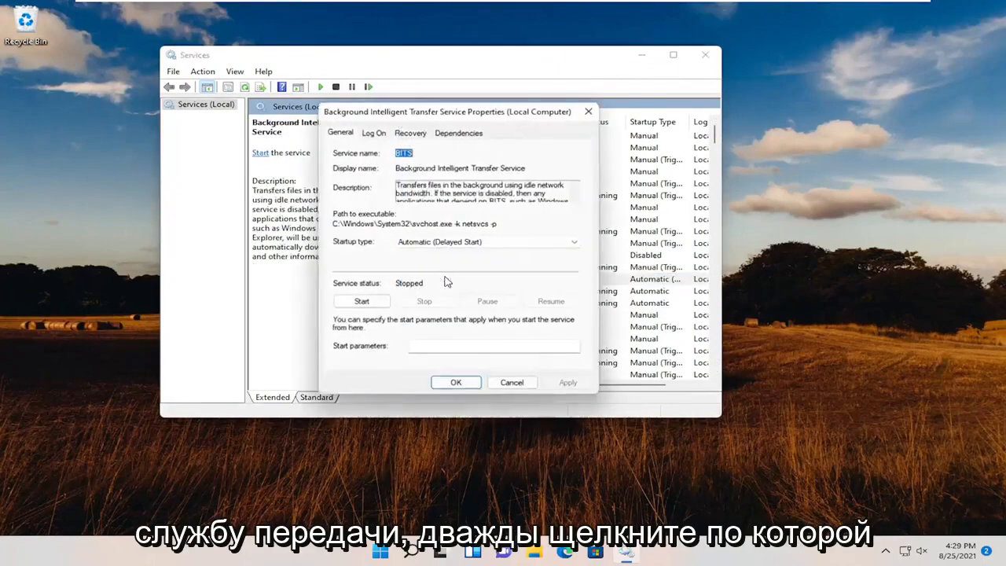
pyautogui.click(361, 302)
pyautogui.write('upd')
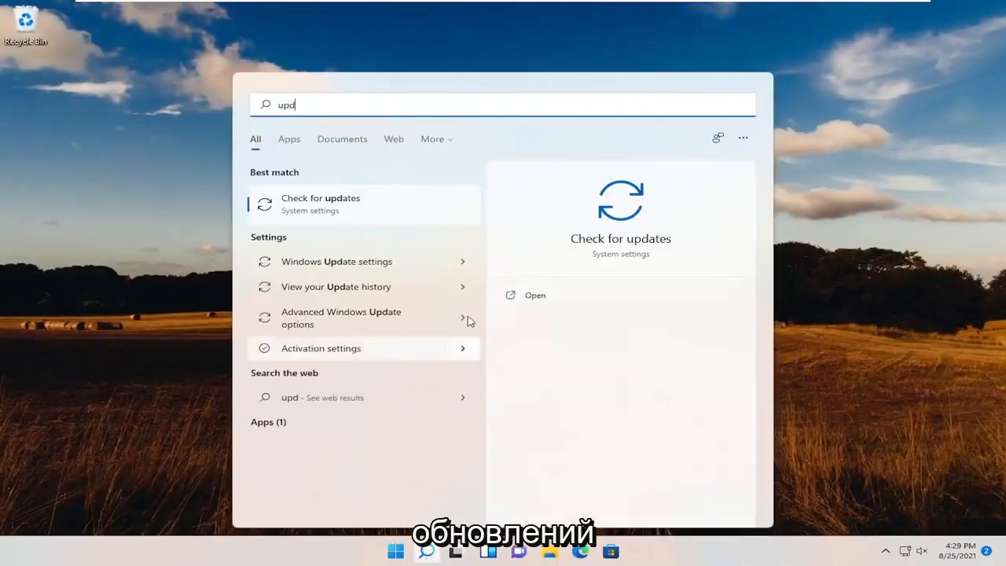
# Step: Check for updates until 'You're up to date' shows, then close Settings
pyautogui.click(321, 198)
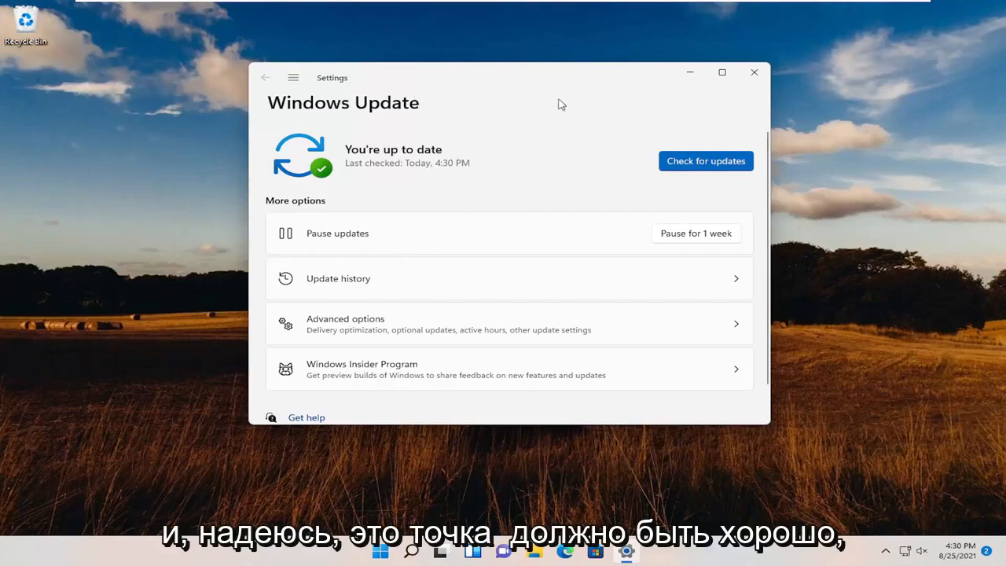
pyautogui.click(753, 72)
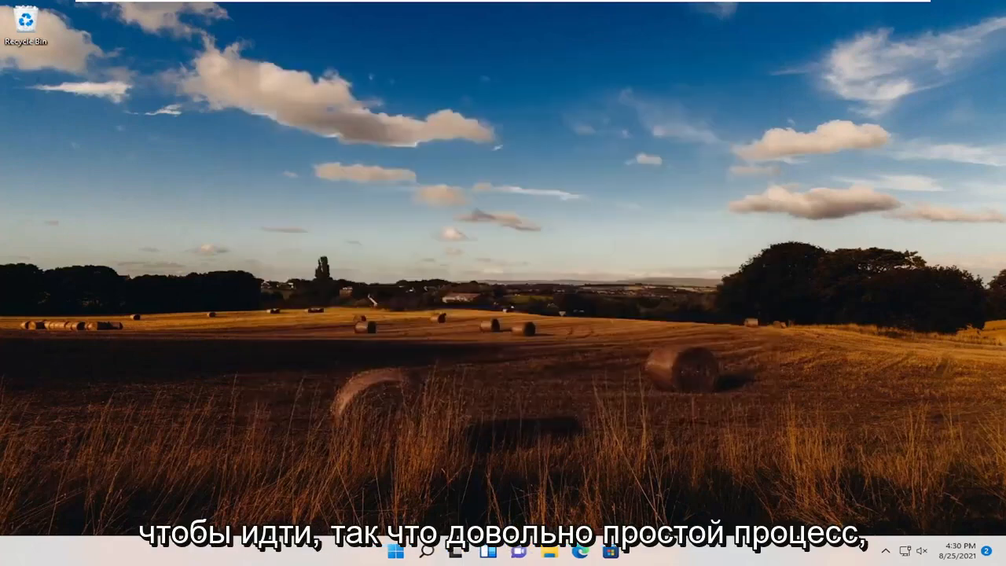